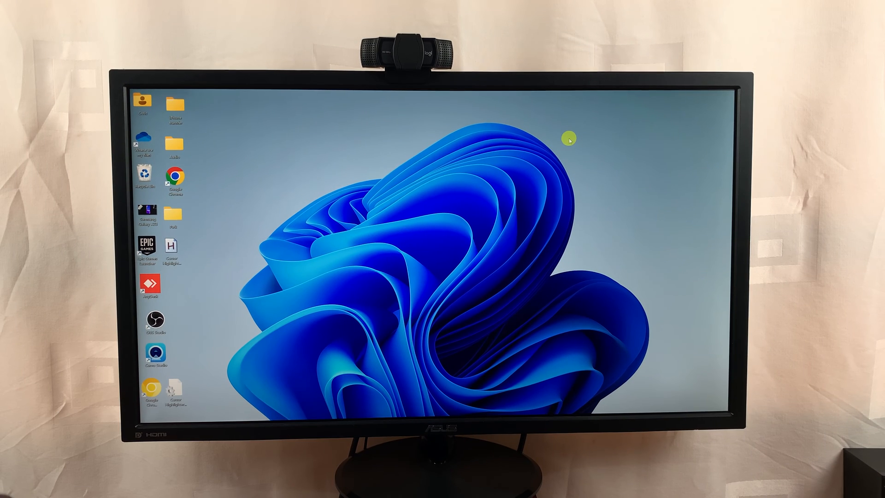
mouse_move(621, 316)
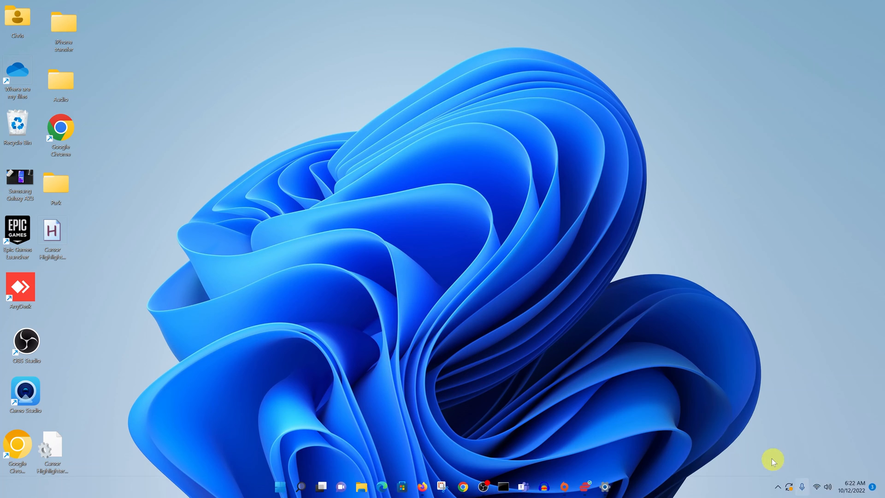
mouse_move(763, 488)
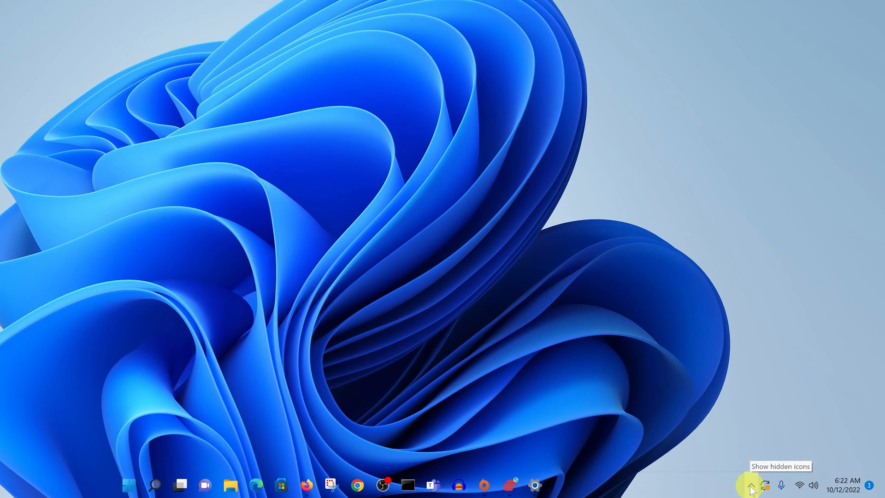
Reveal the hidden tray icons and open the Bluetooth Devices icon's context menu.
click(751, 484)
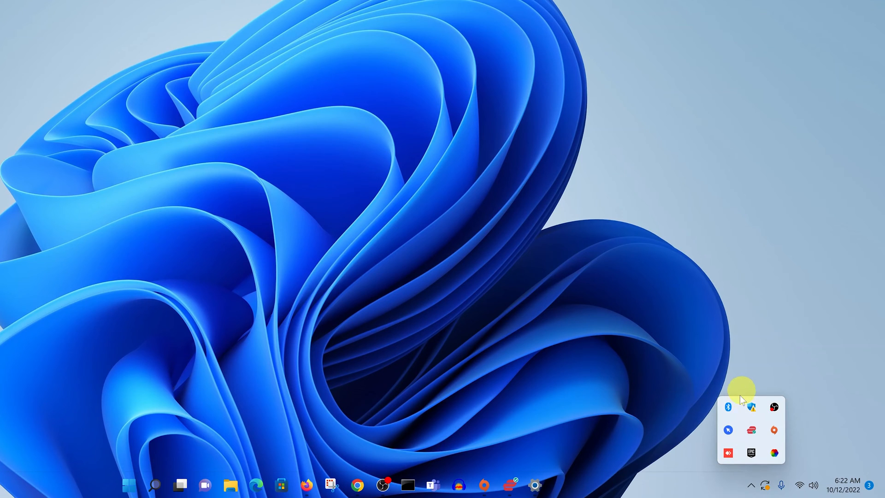
mouse_move(727, 407)
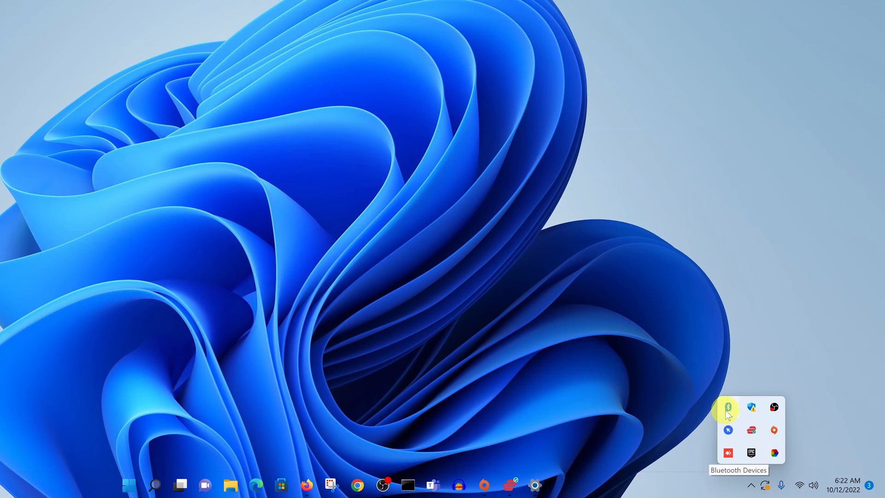
right_click(727, 407)
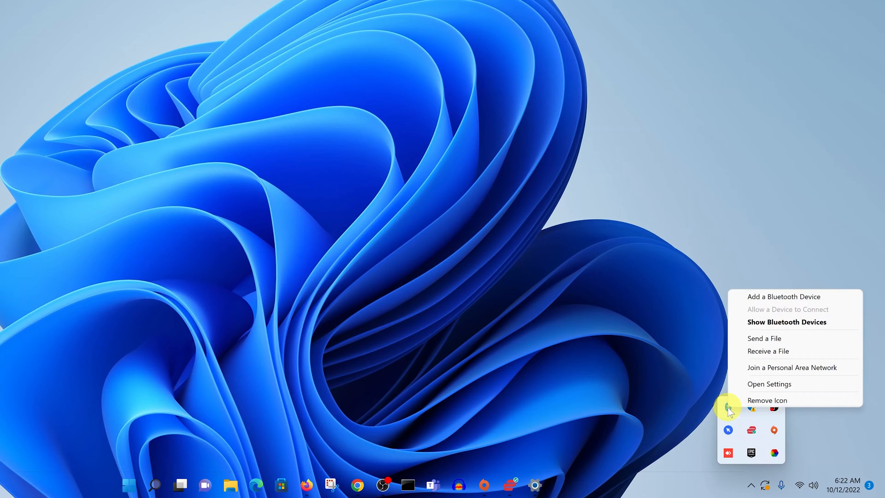
mouse_move(559, 394)
text(bluetoo)
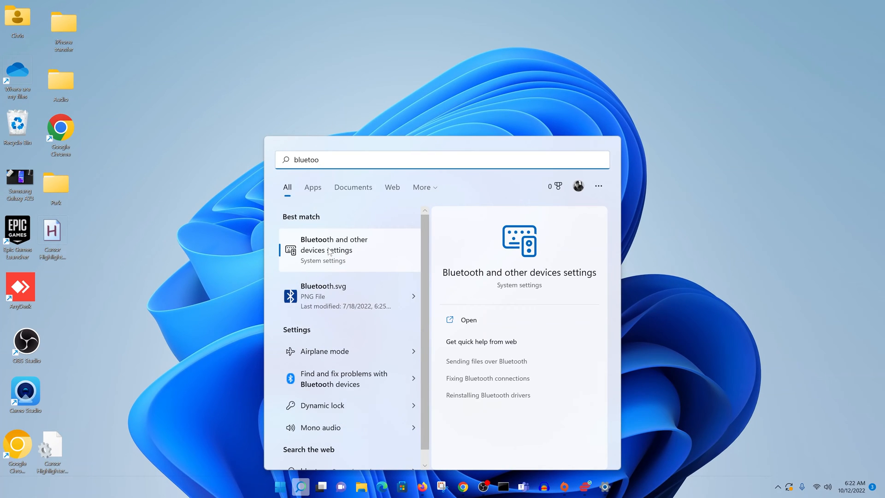
Open 'Bluetooth and other devices settings' from the Start search results.
click(334, 245)
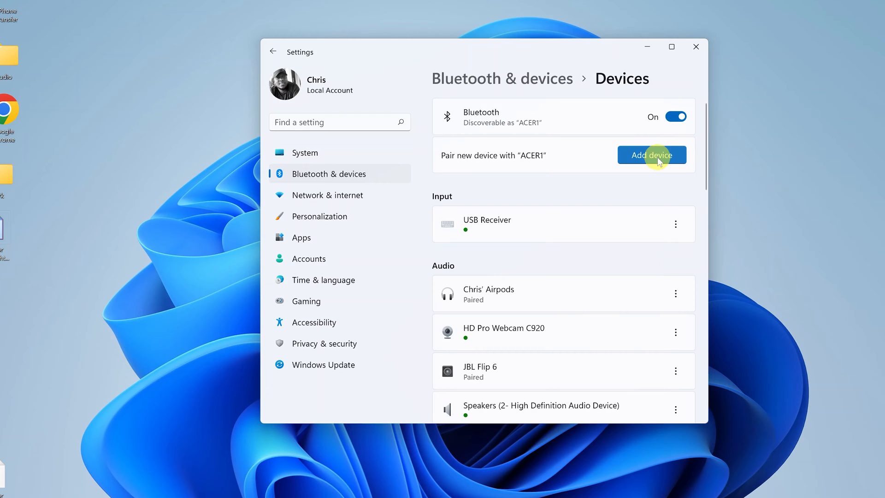
click(651, 155)
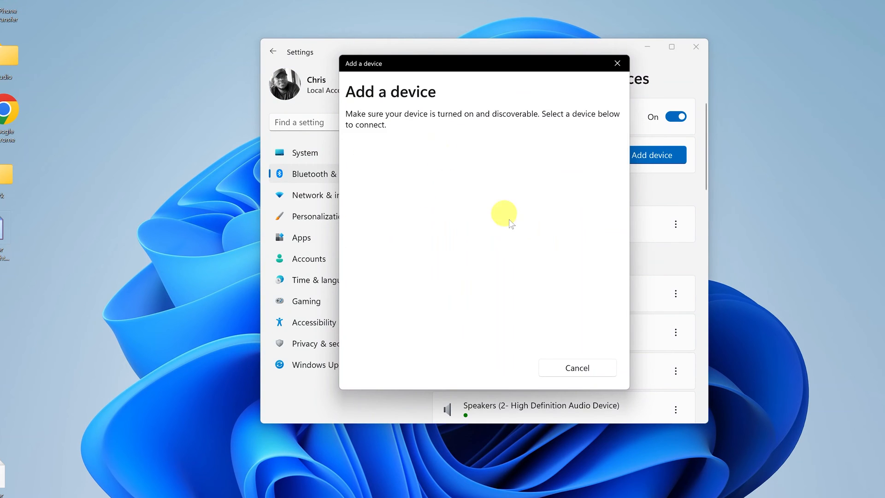
mouse_move(531, 236)
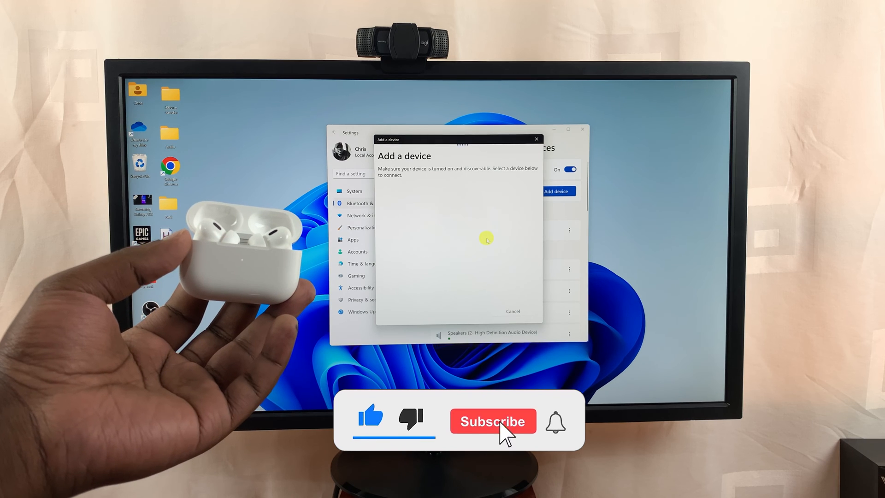
click(492, 421)
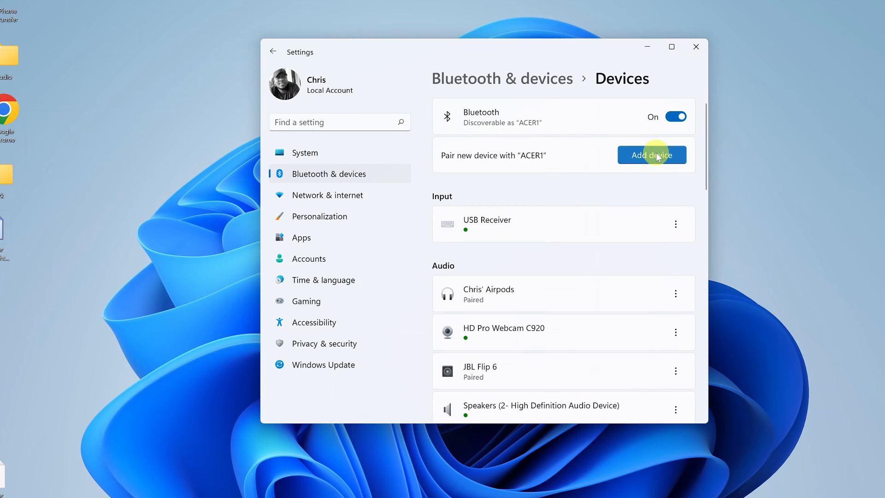
click(651, 156)
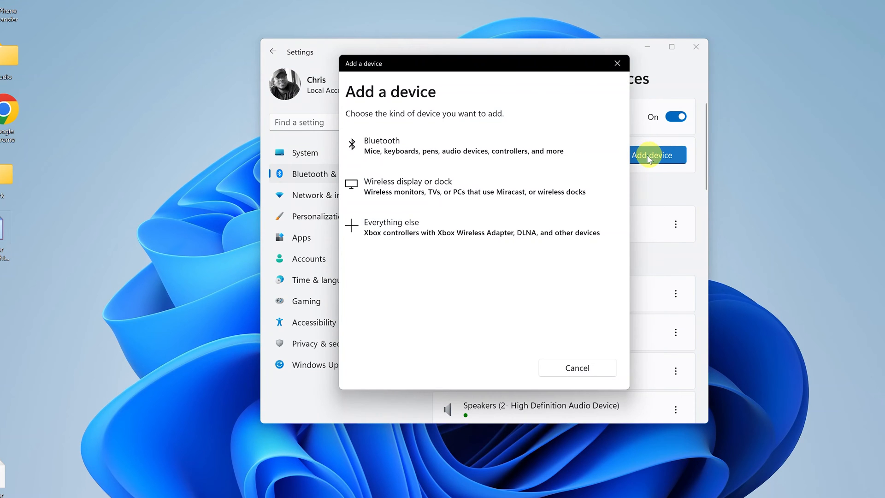
click(382, 146)
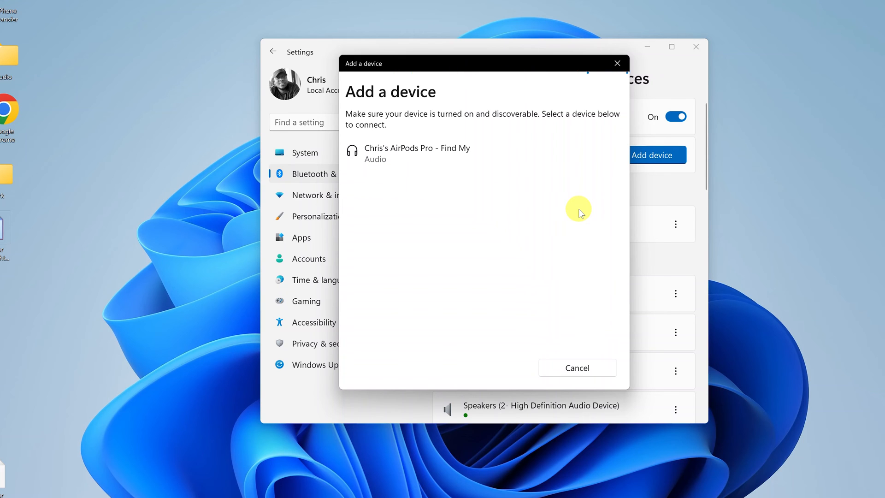
mouse_move(466, 164)
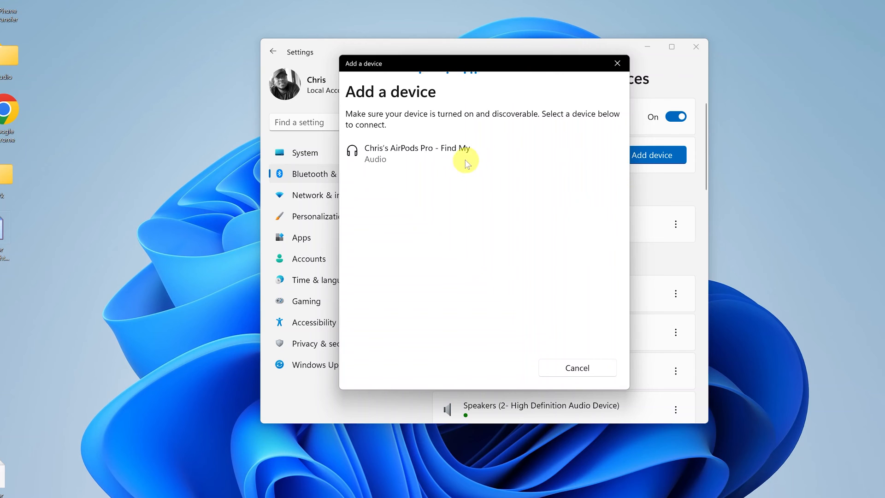
click(416, 152)
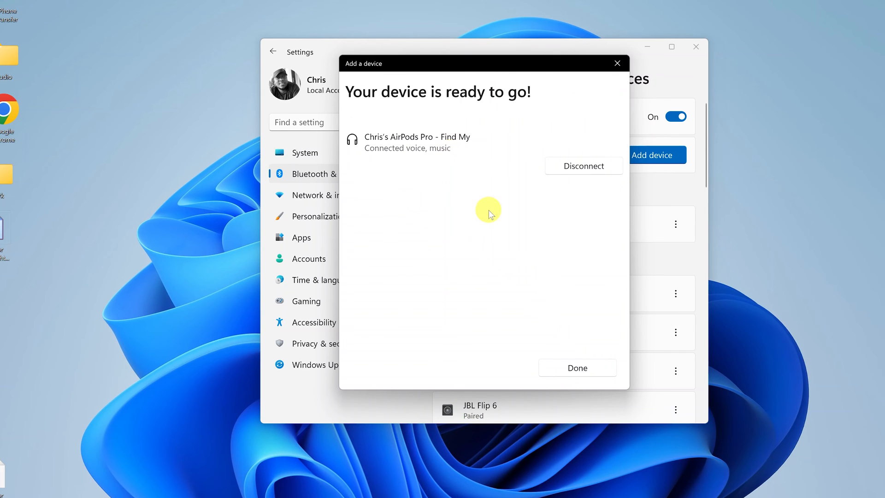
mouse_move(603, 83)
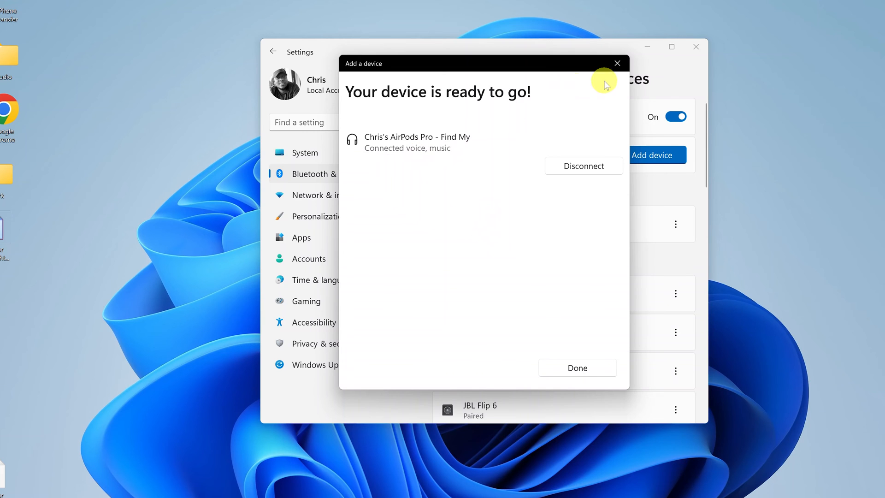
click(576, 367)
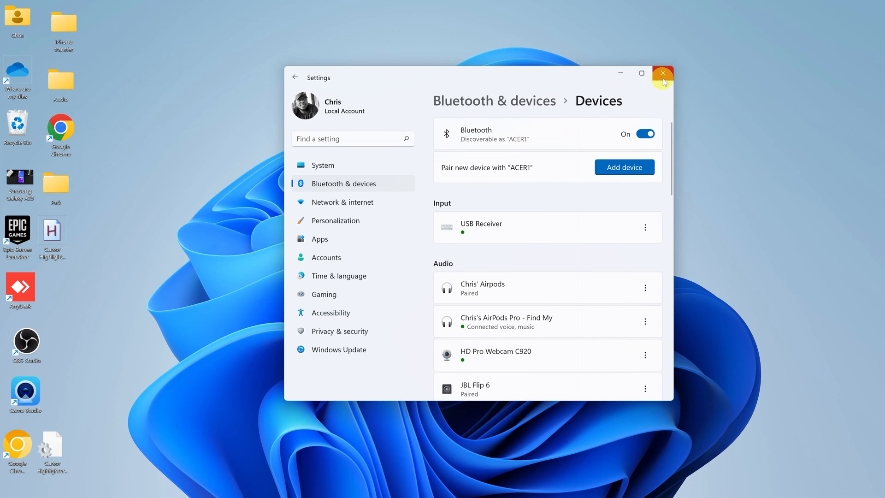
click(663, 73)
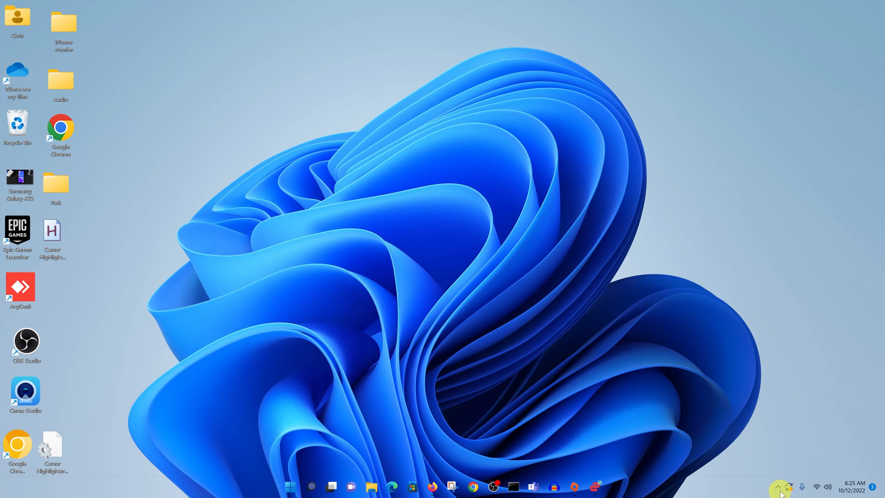
mouse_move(777, 486)
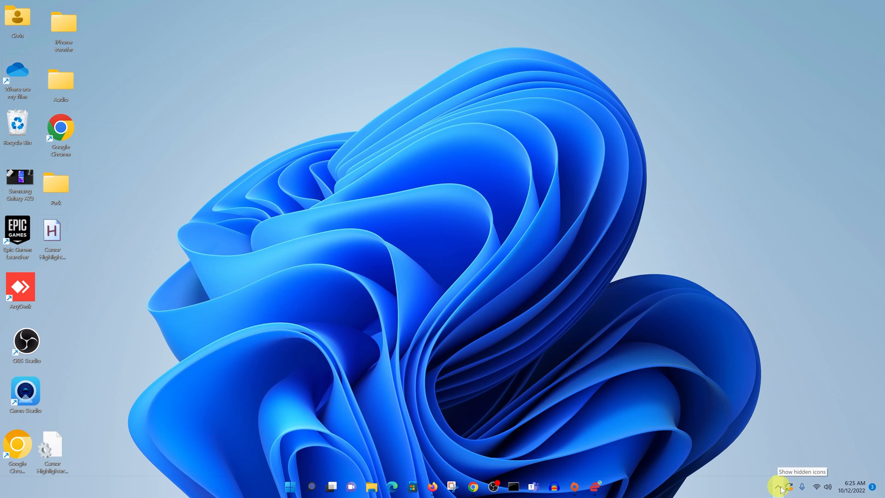
In Quick Settings, choose Headphones (AirPods Pro) as sound output, then dismiss the panel.
click(815, 486)
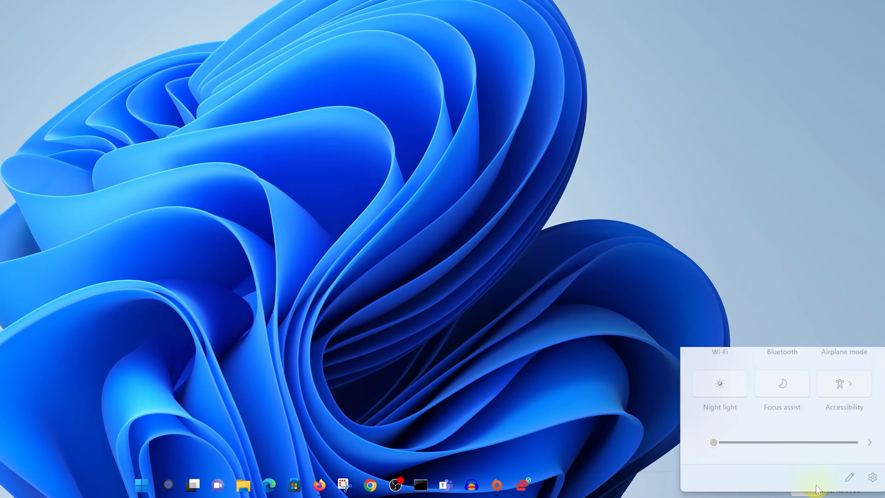
click(868, 442)
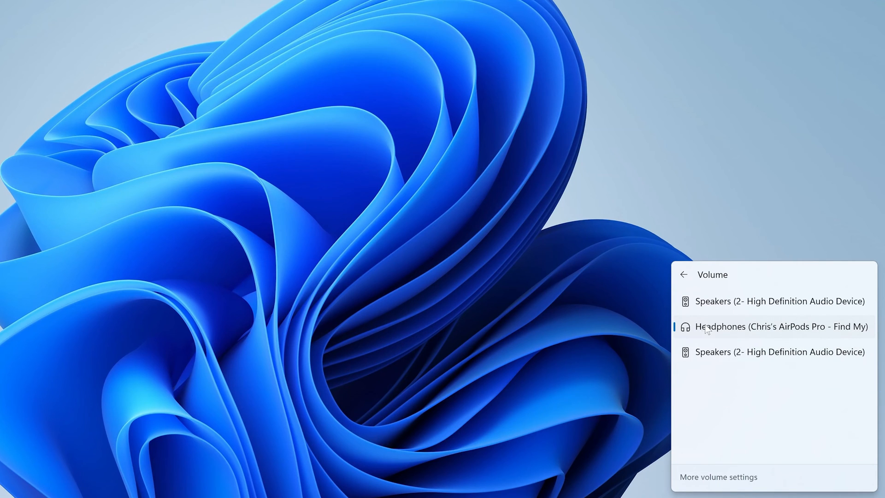
mouse_move(764, 334)
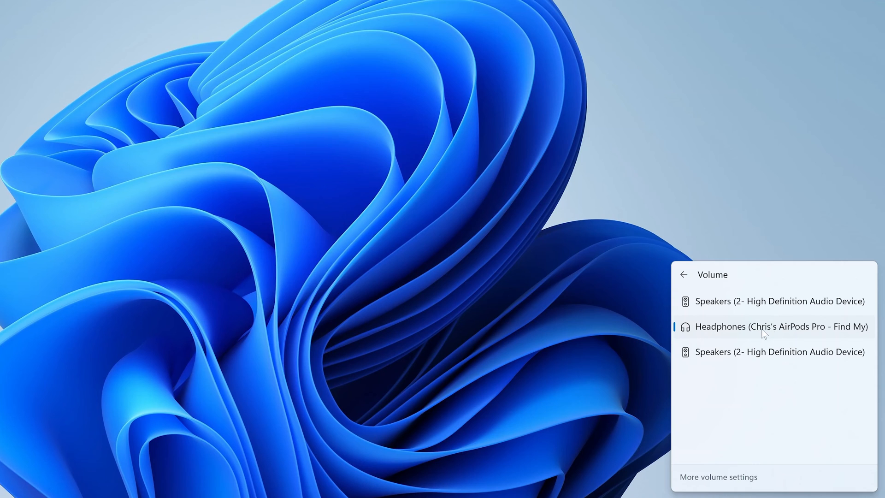
mouse_move(826, 328)
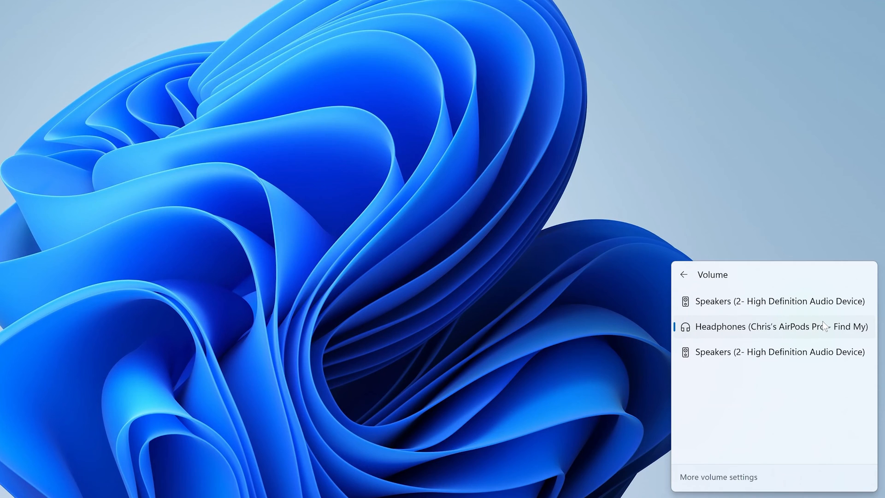
mouse_move(721, 452)
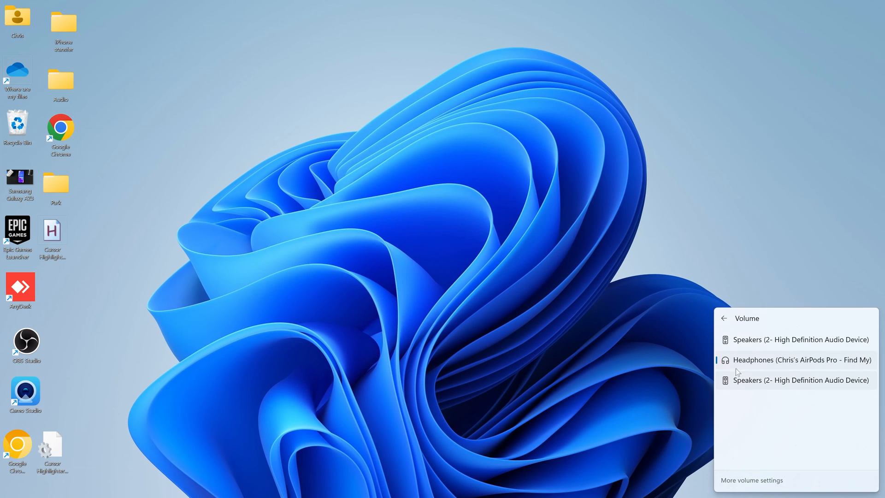
click(726, 273)
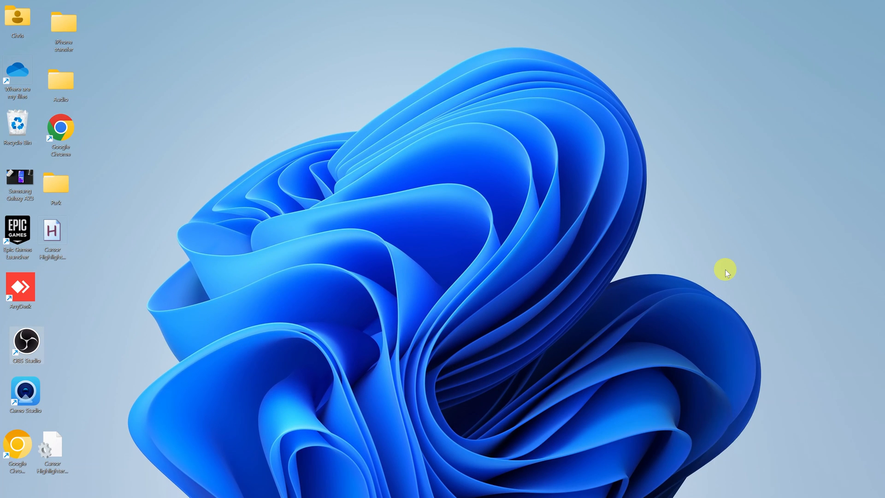